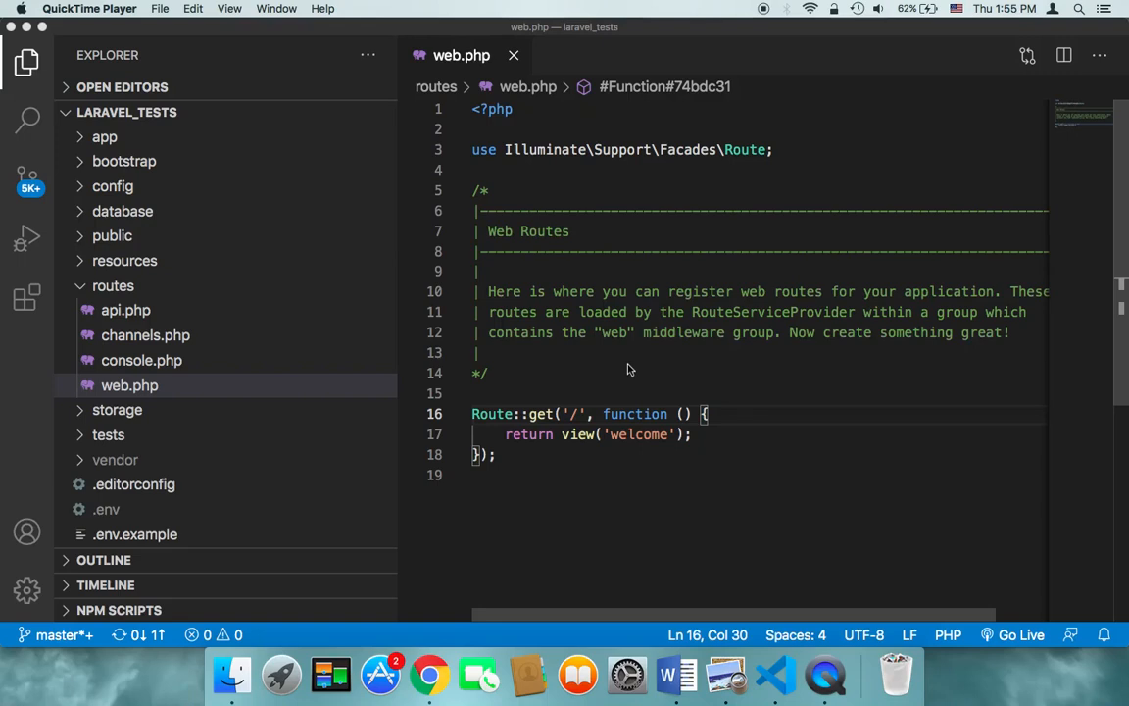
mouse_move(573, 447)
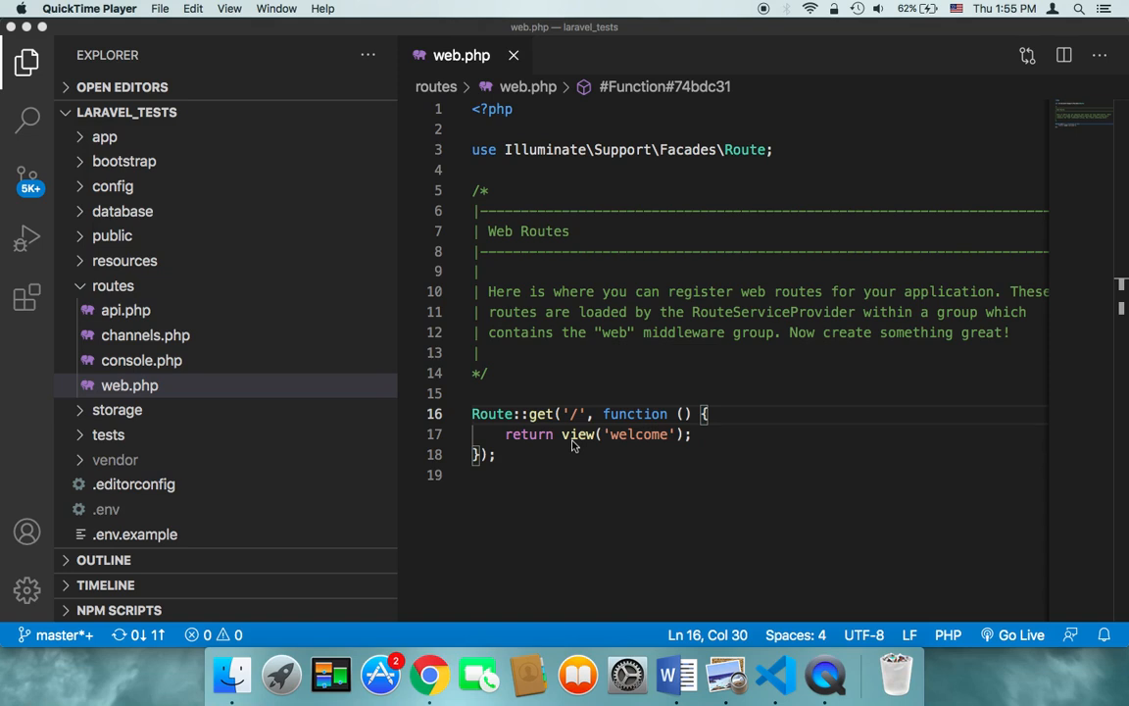
mouse_move(286, 157)
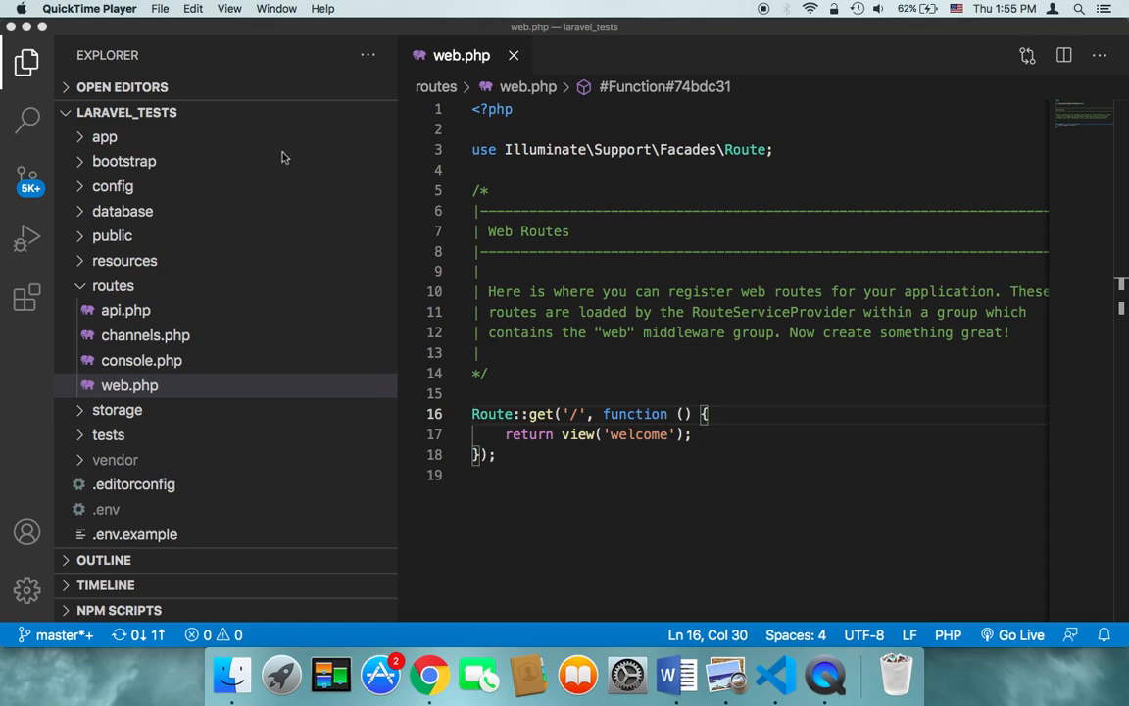
Open an integrated terminal in the laravel_tests project from the View menu.
left_click(192, 8)
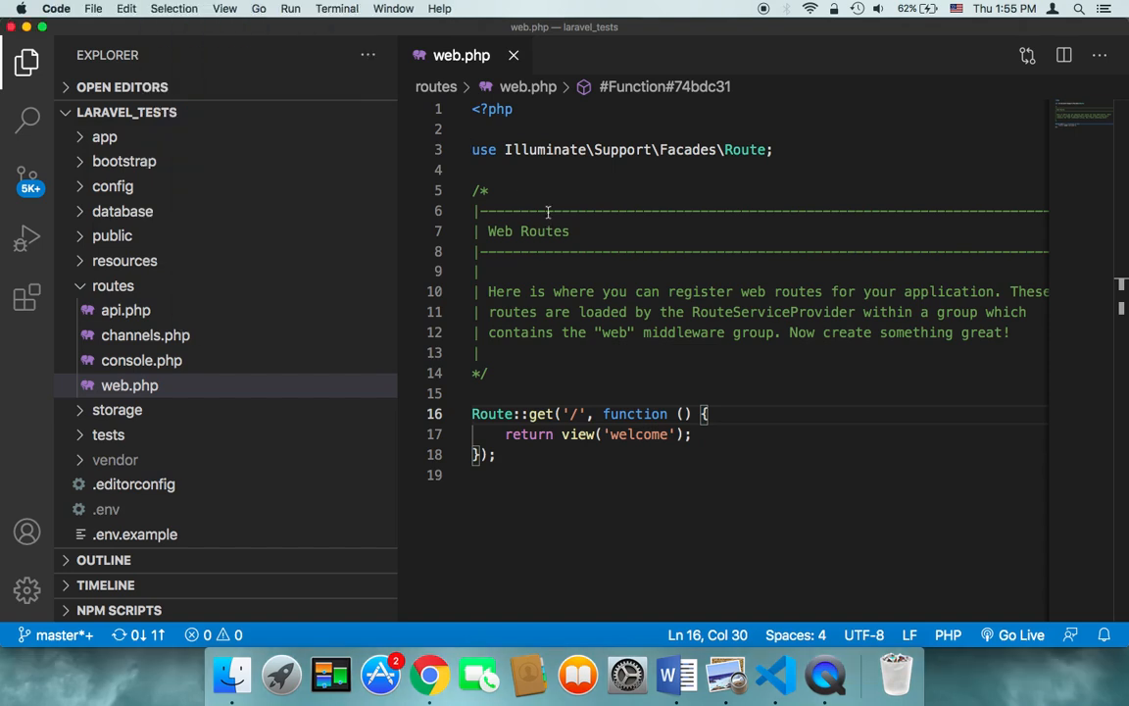
left_click(481, 190)
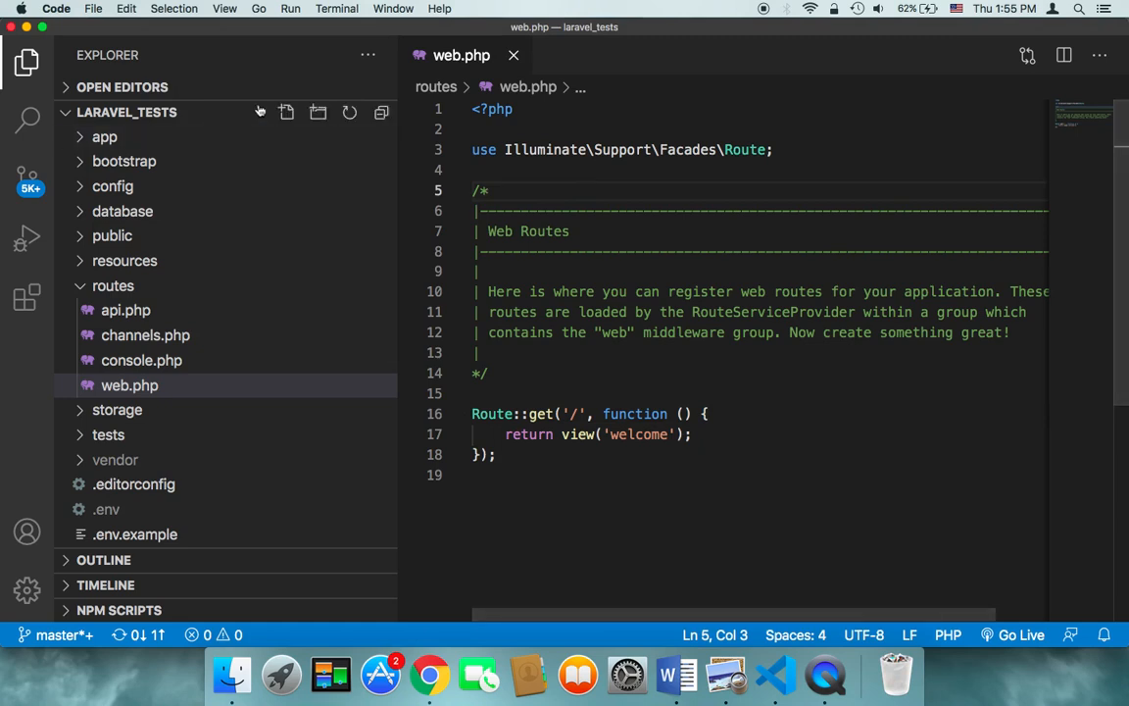
left_click(223, 8)
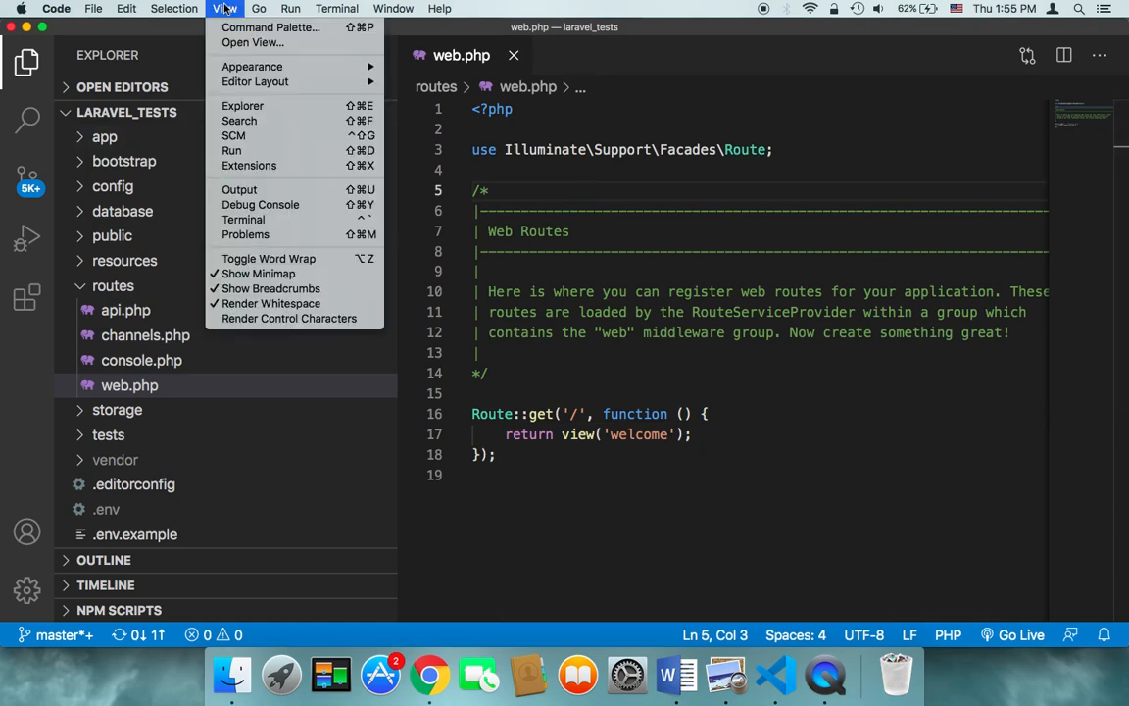
mouse_move(243, 220)
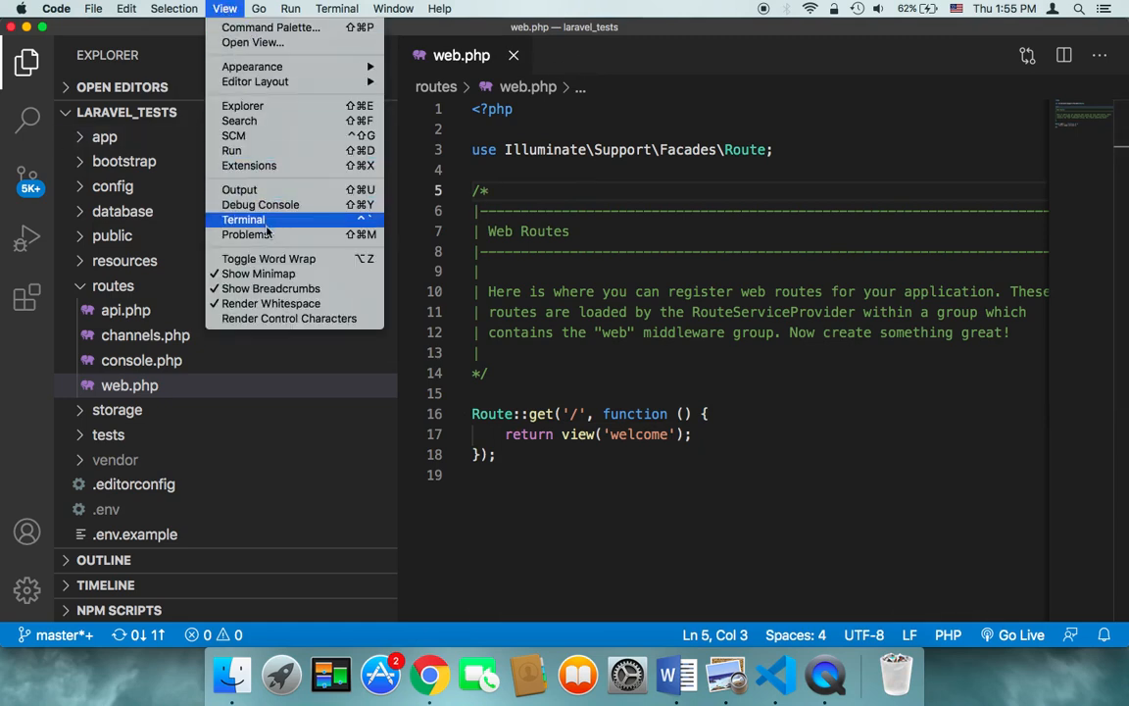
mouse_move(251, 228)
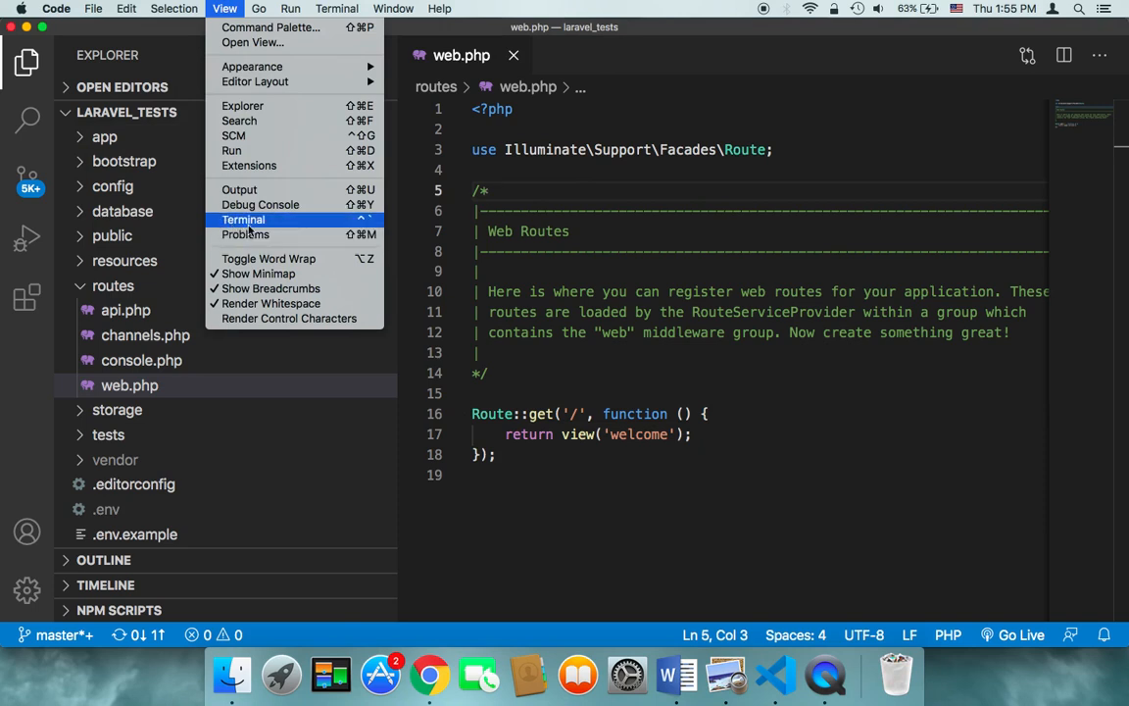
left_click(243, 220)
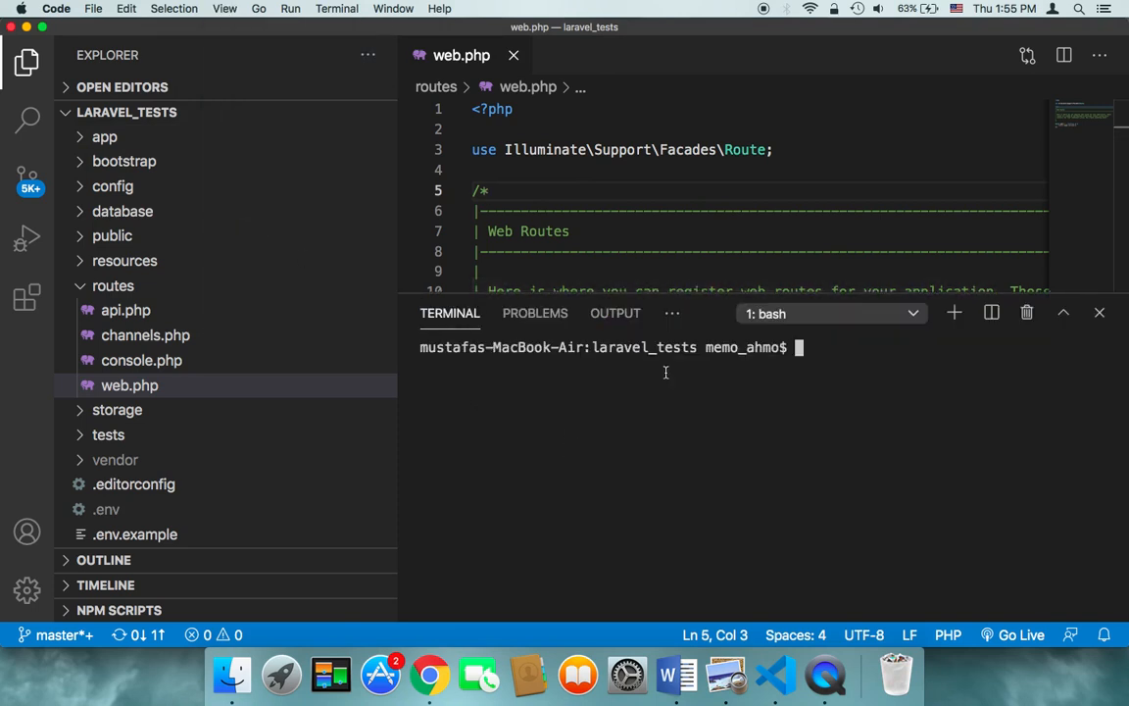
mouse_move(725, 404)
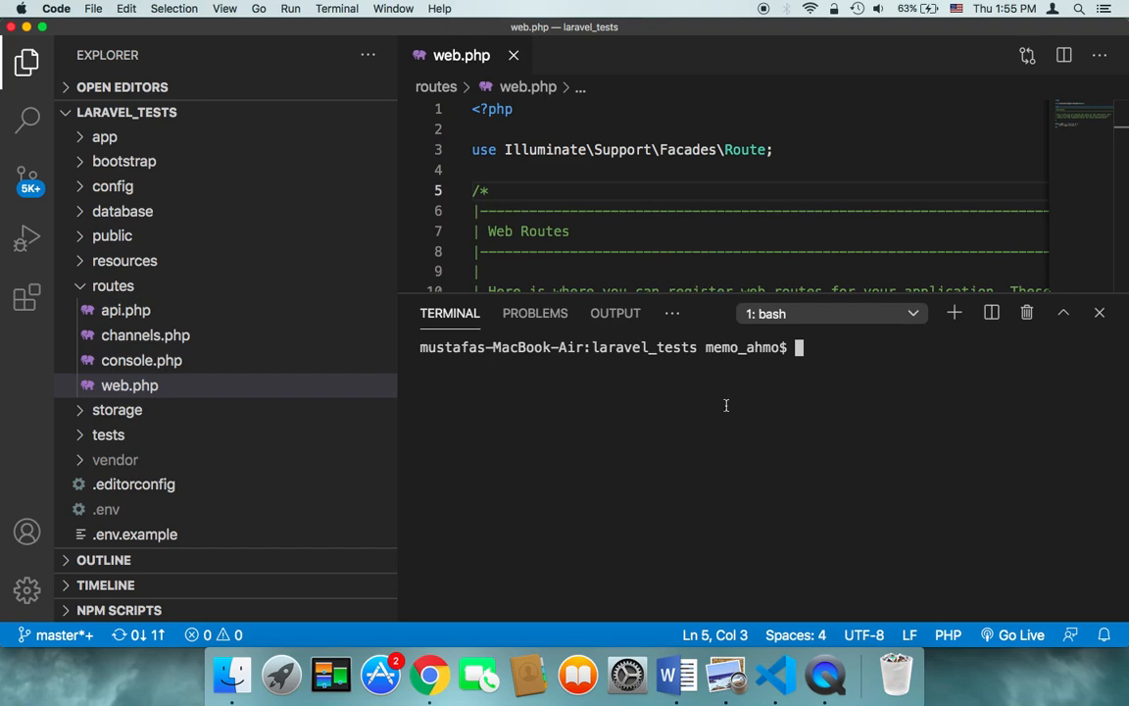
mouse_move(819, 362)
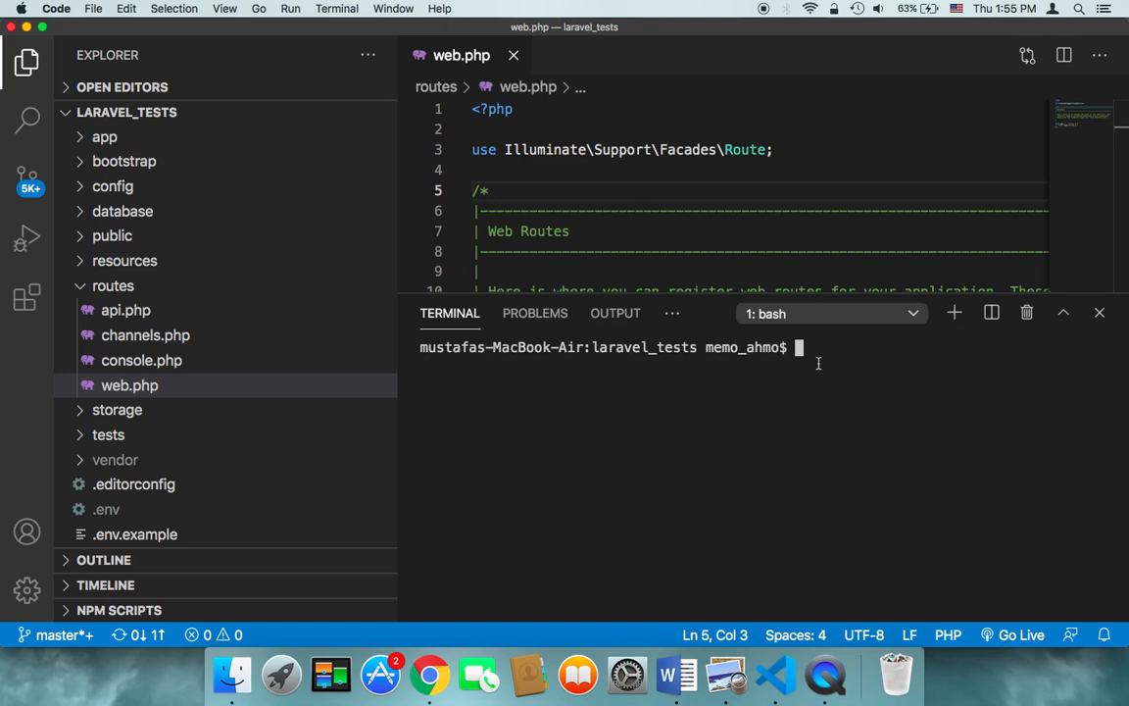
mouse_move(678, 363)
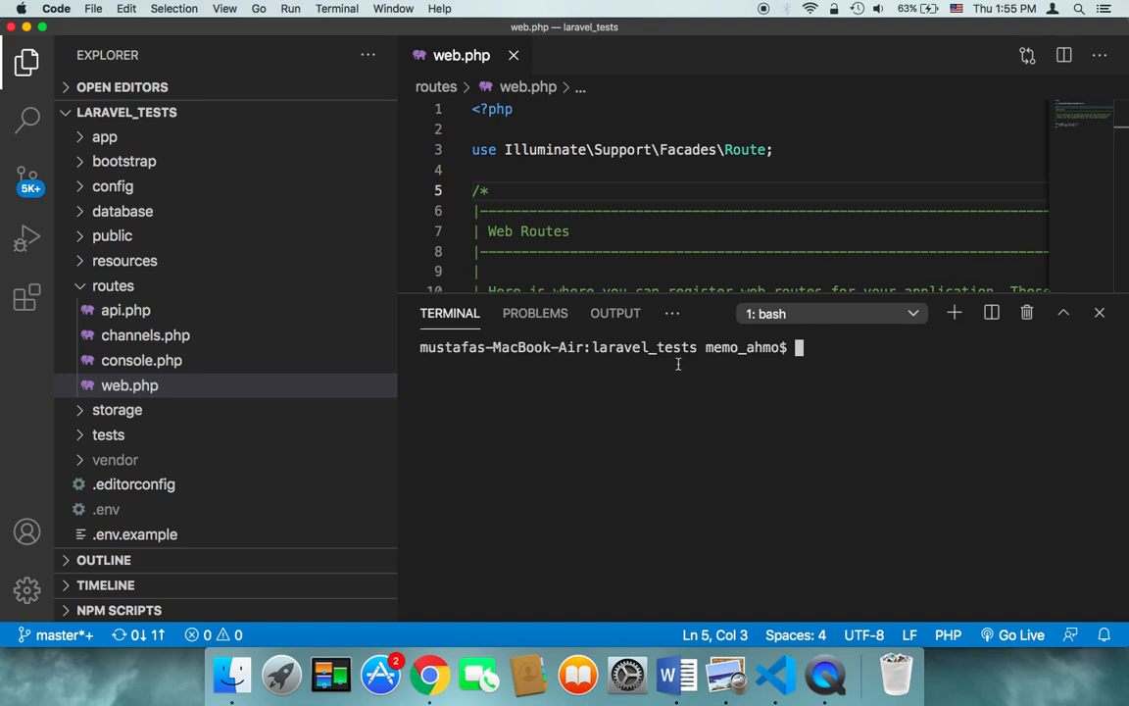
mouse_move(409, 364)
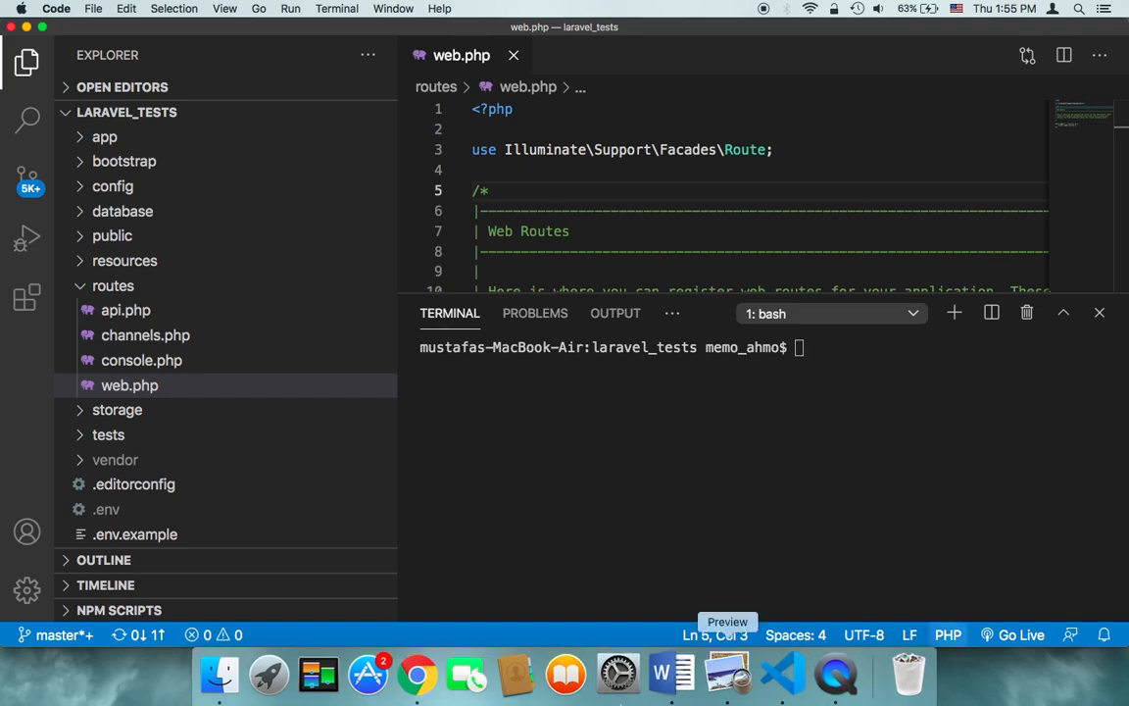
mouse_move(401, 345)
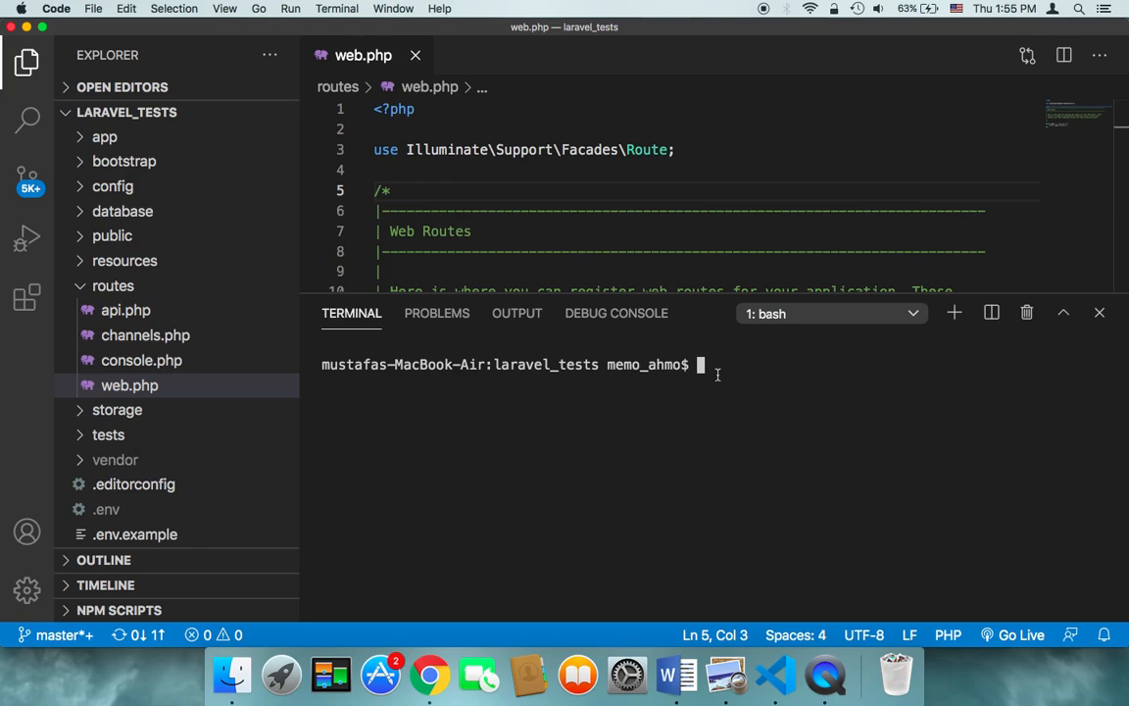
type("php")
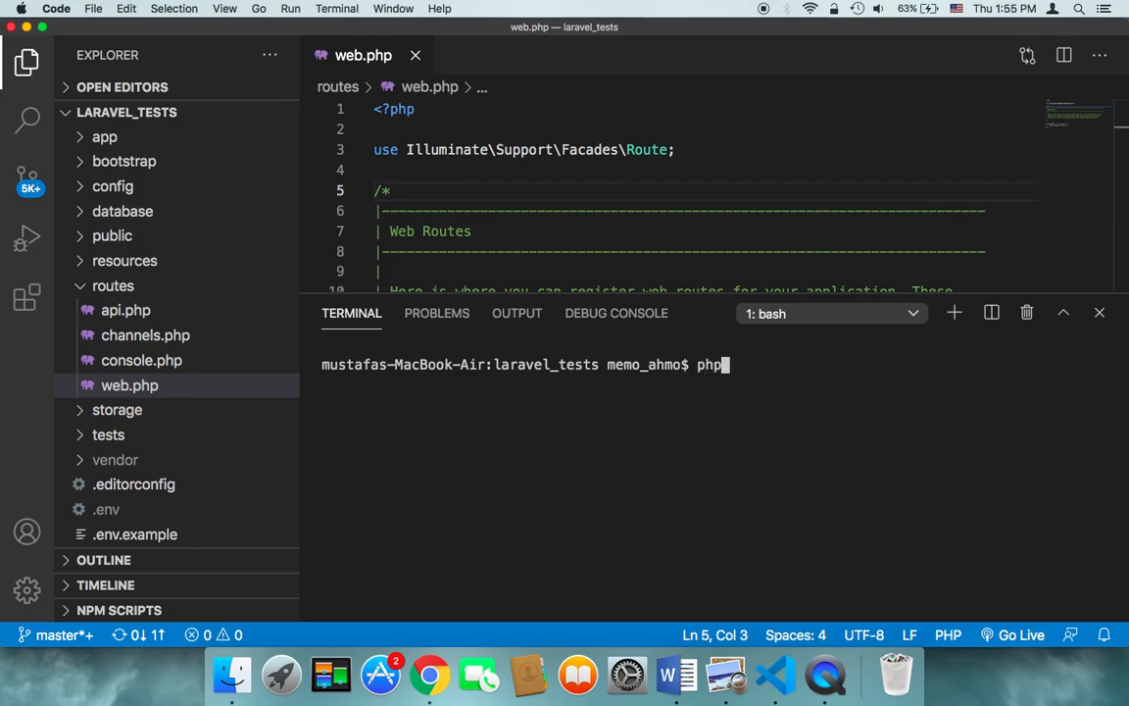
type("artisan")
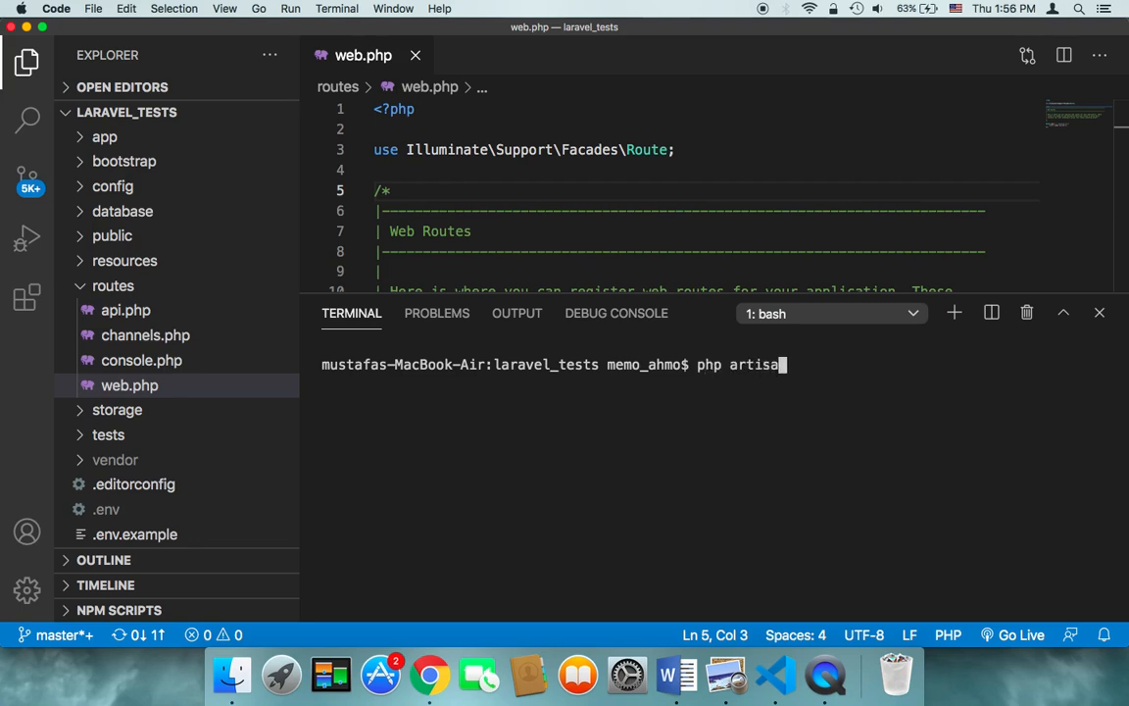
type("n serve")
key("Return")
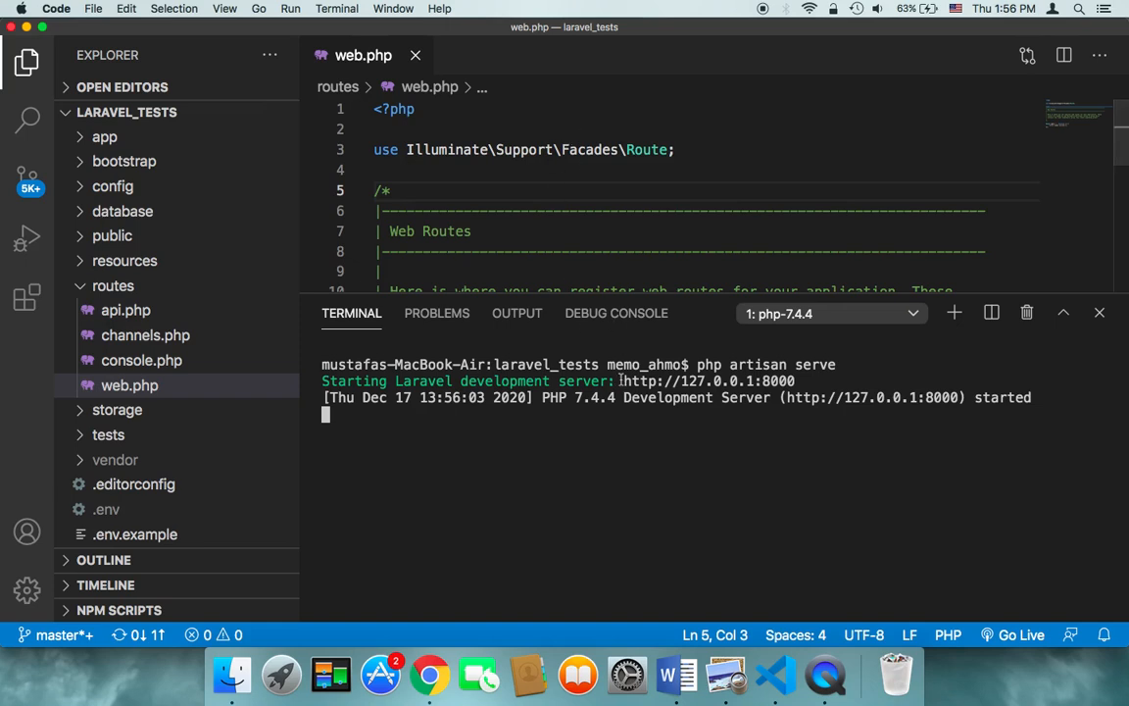
mouse_move(709, 380)
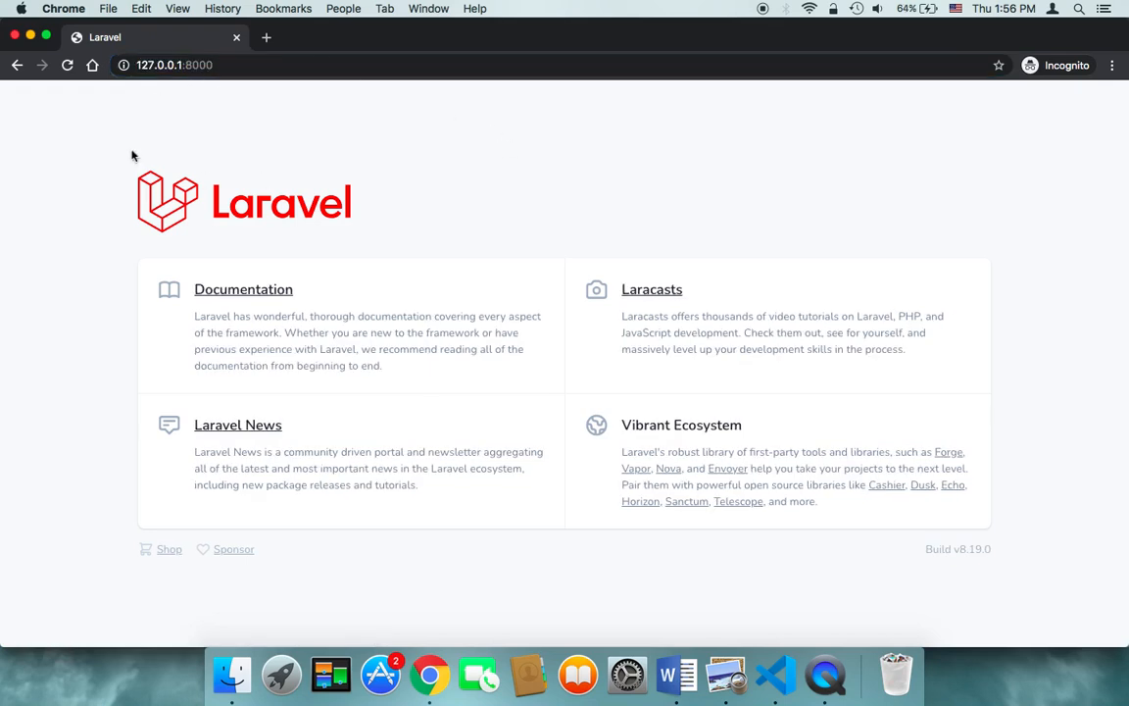
mouse_move(372, 231)
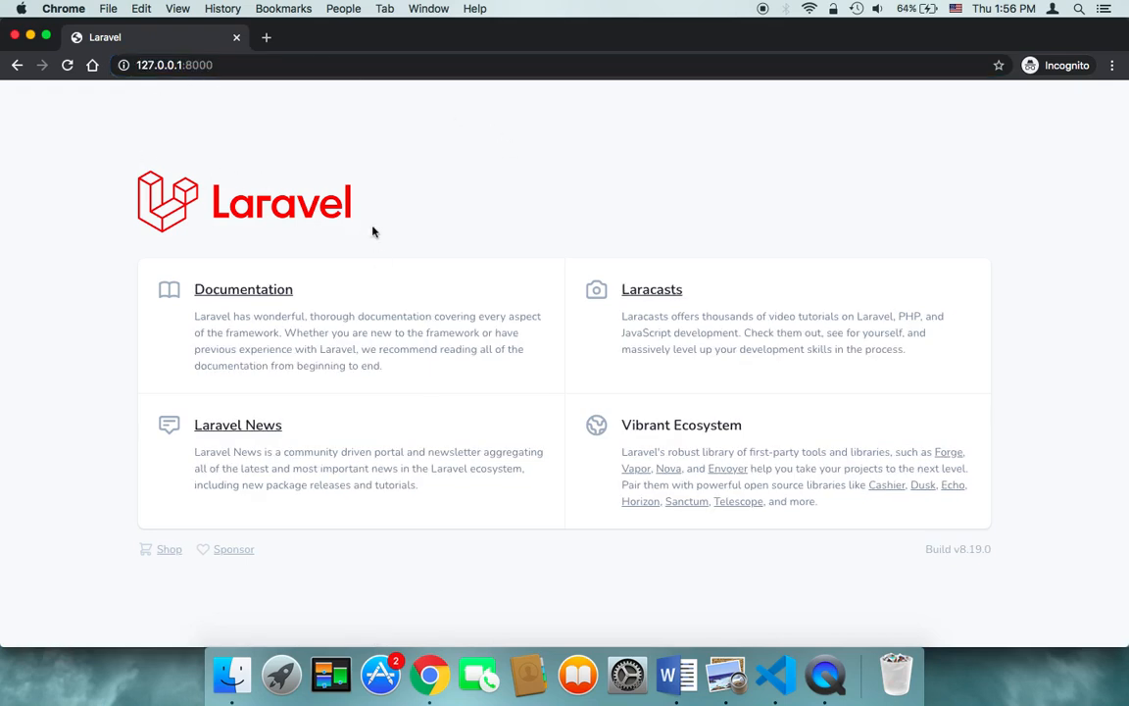
mouse_move(488, 325)
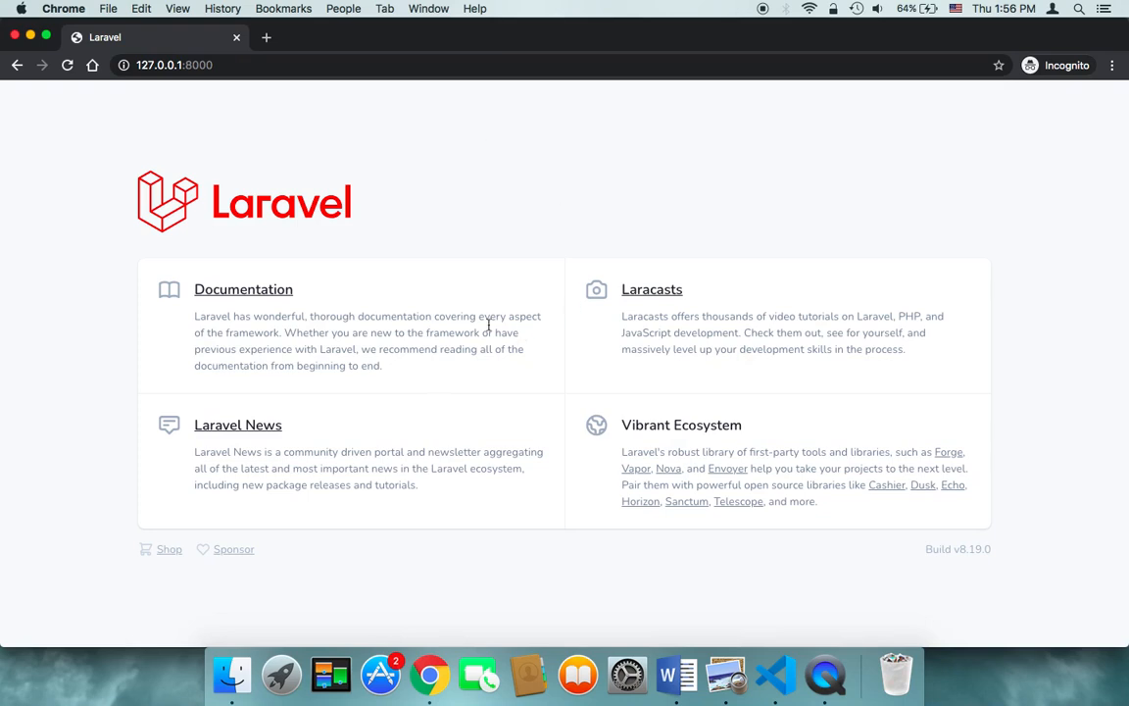
mouse_move(533, 309)
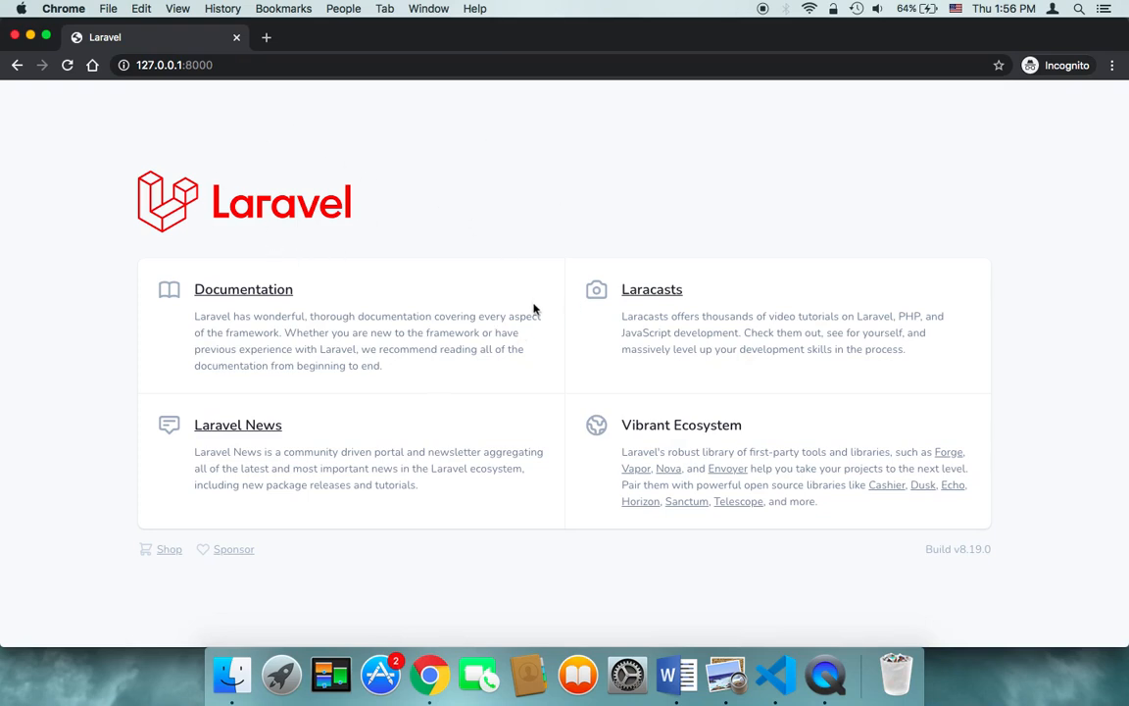
mouse_move(555, 251)
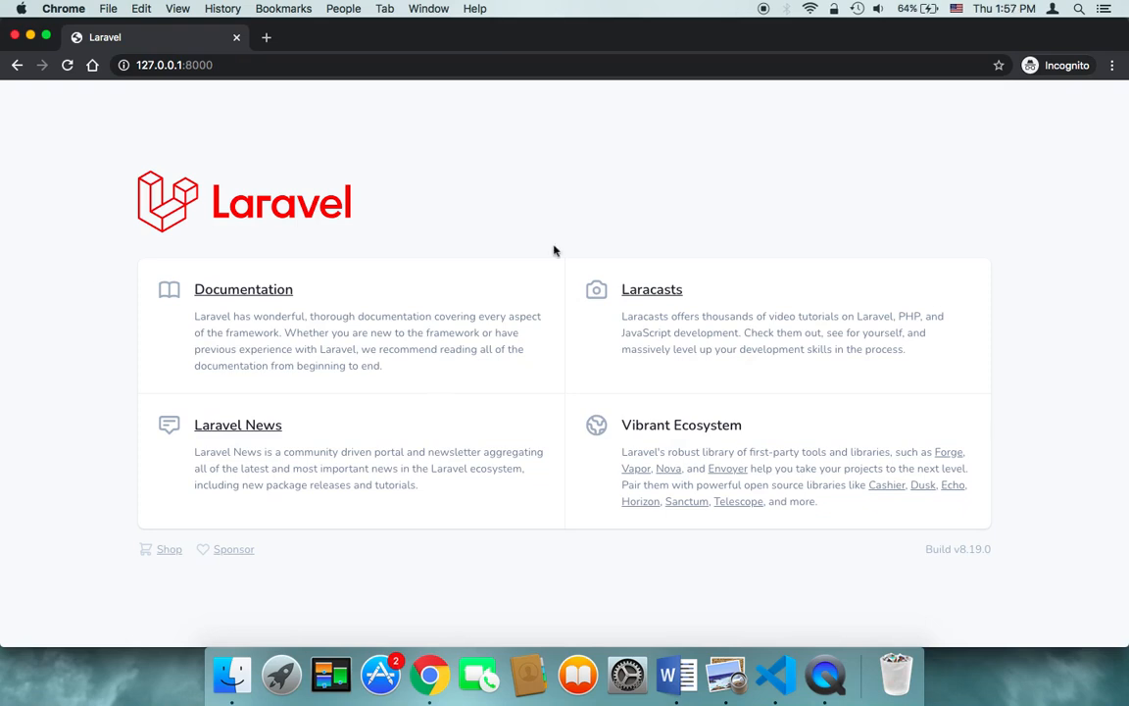
mouse_move(165, 213)
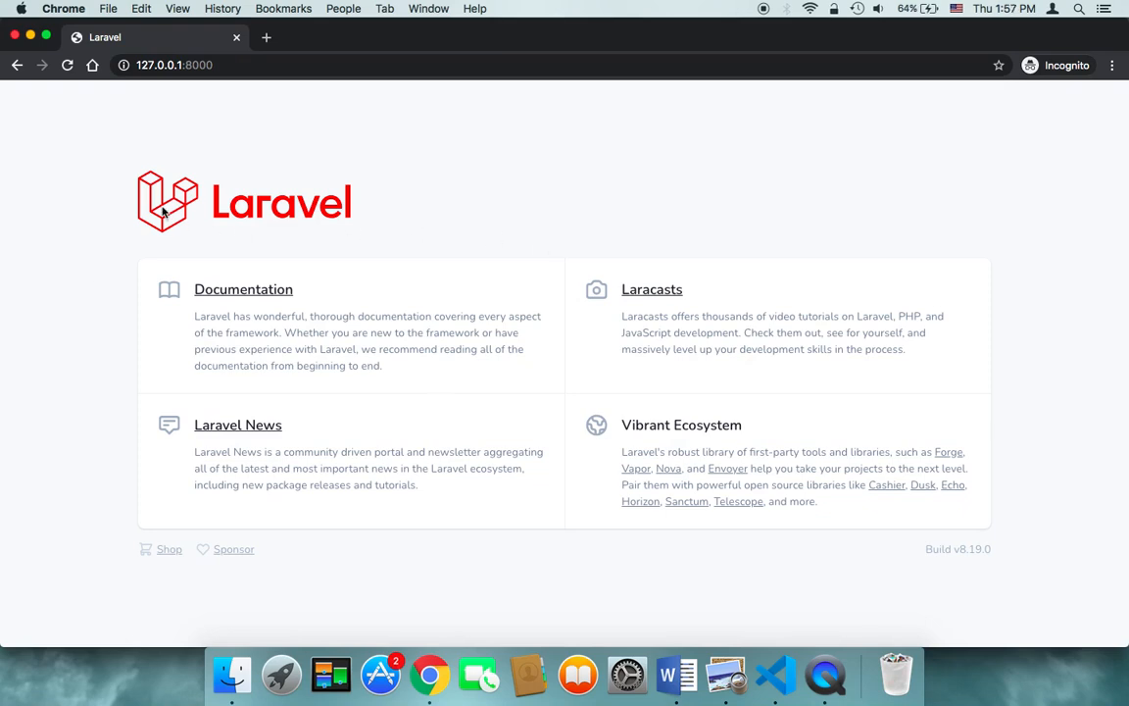
mouse_move(227, 138)
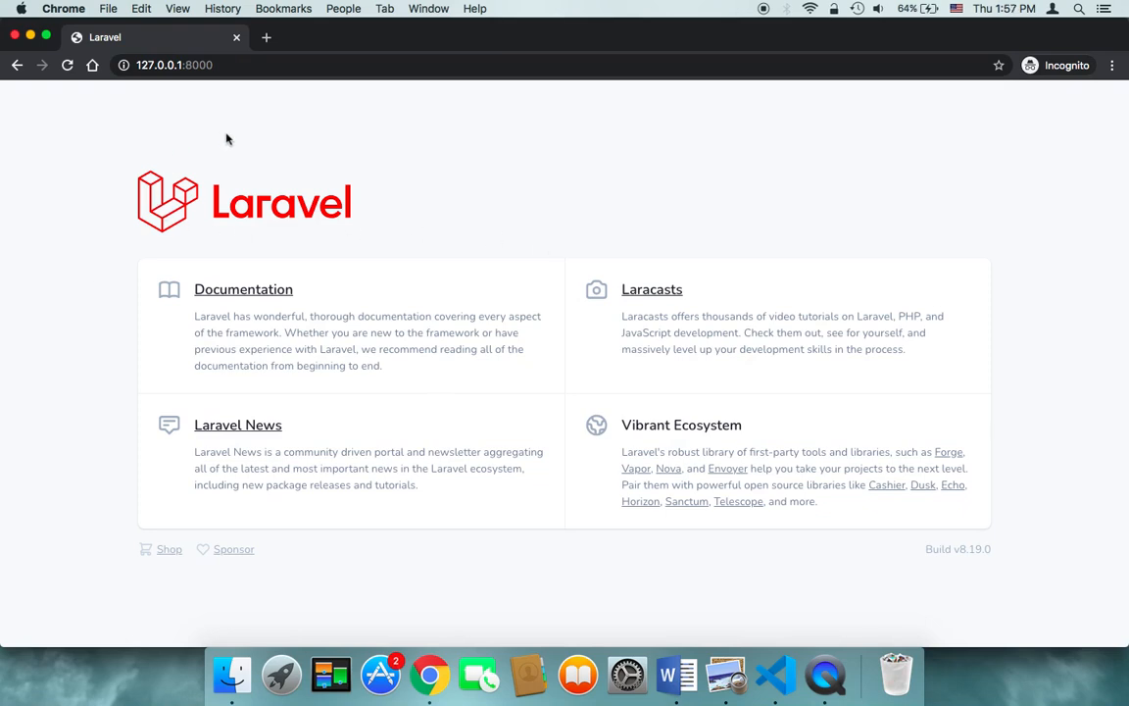